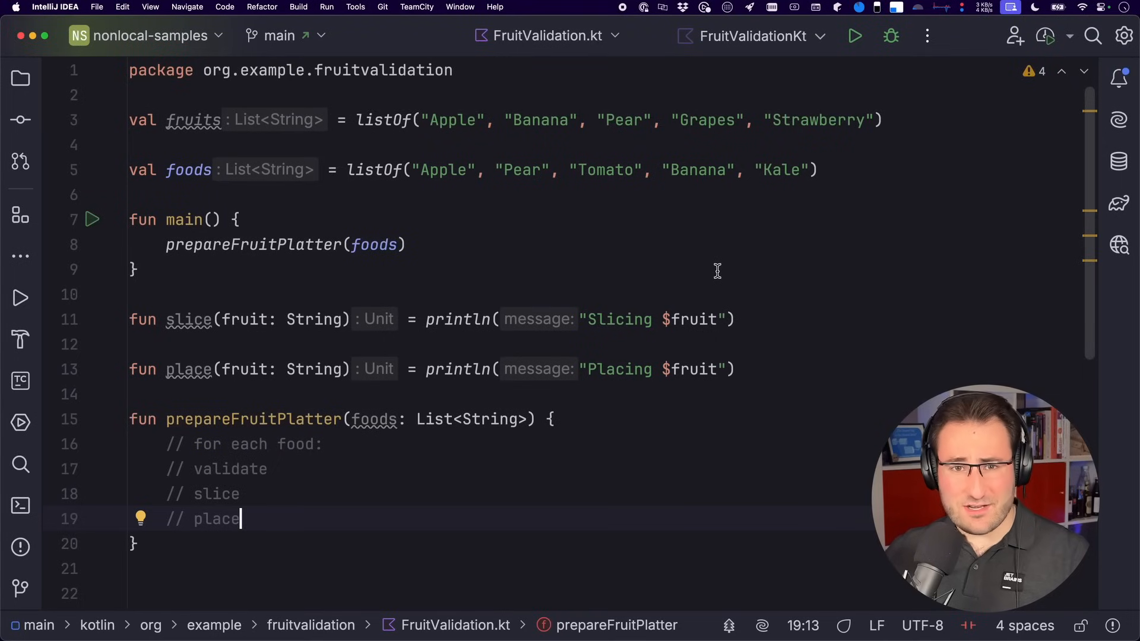
pyautogui.moveTo(506, 266)
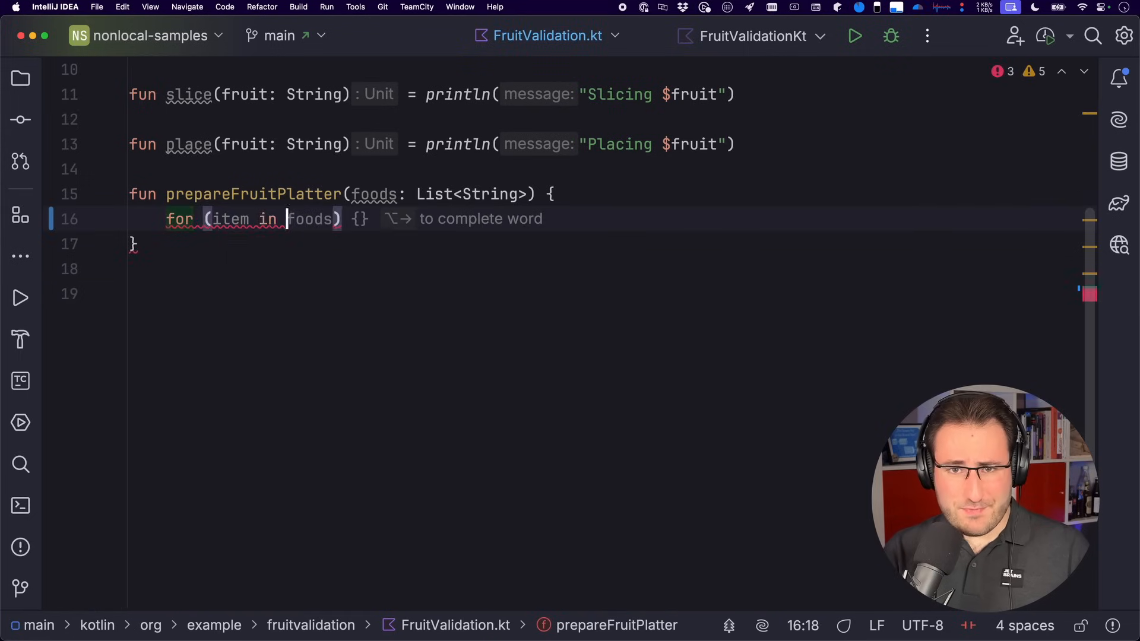
# - Add a for loop over foods that checks isValid against fruits, prints invalid items, then calls slice(item) and place(item)
pyautogui.write('val isValid = item in fruits')
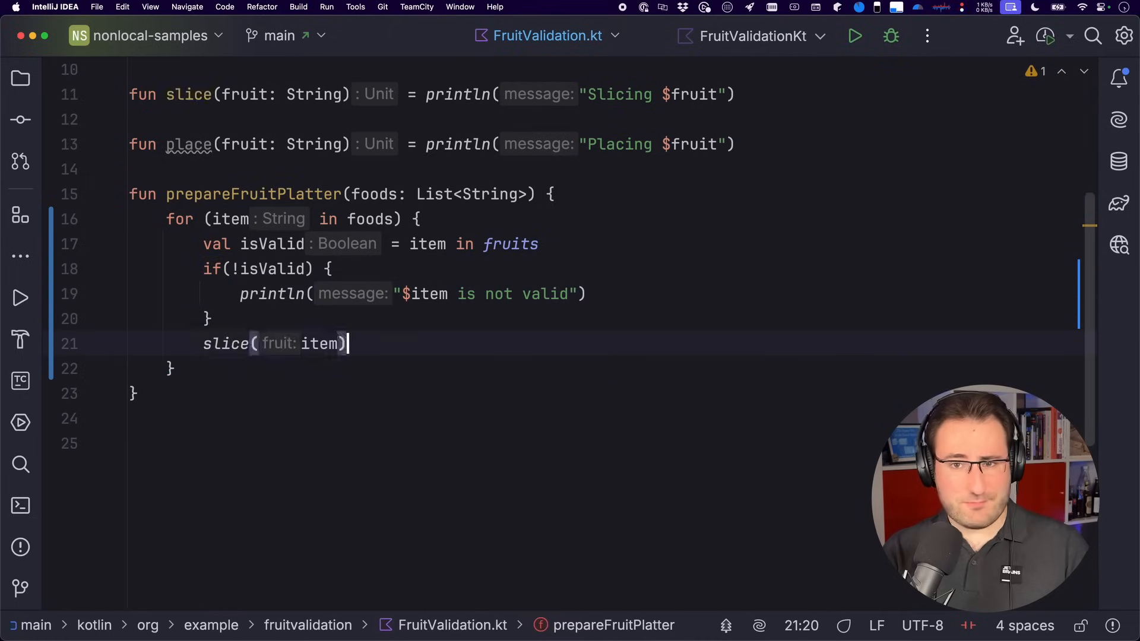
pyautogui.write('place( fruit: item)')
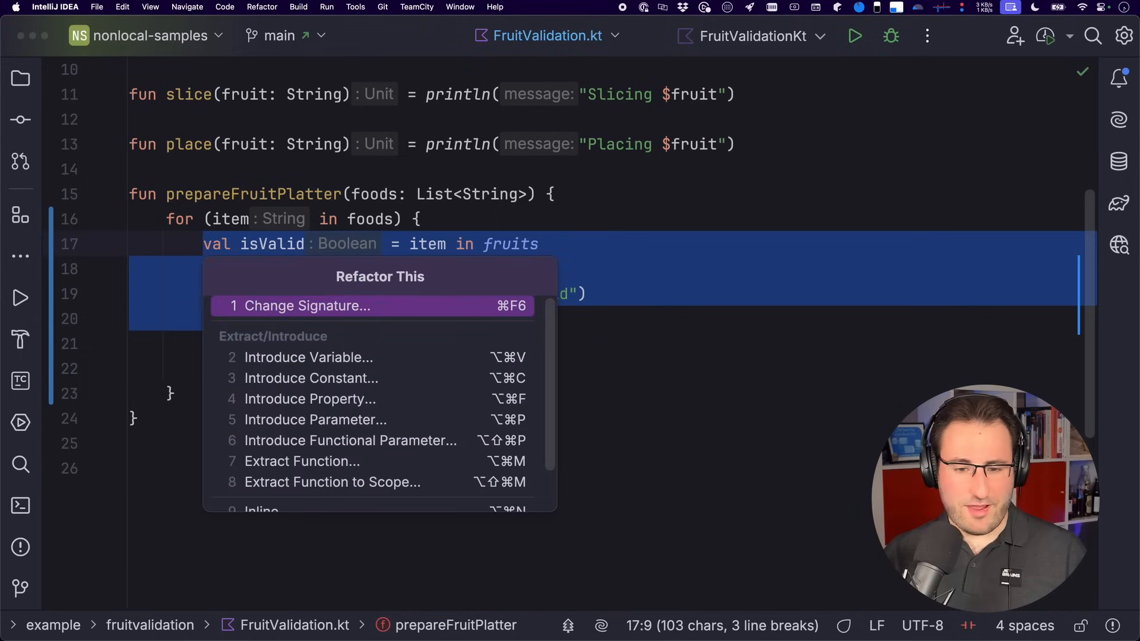
# - Extract the validation lines into a file-level validate function with validator and onFailure function parameters
pyautogui.click(301, 460)
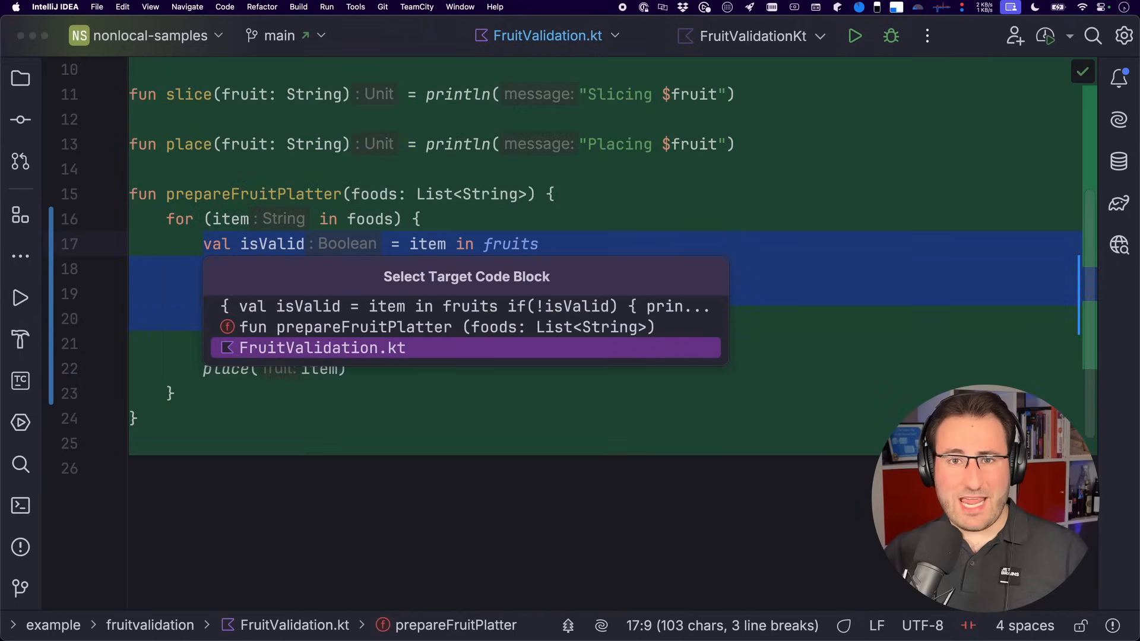
pyautogui.click(320, 348)
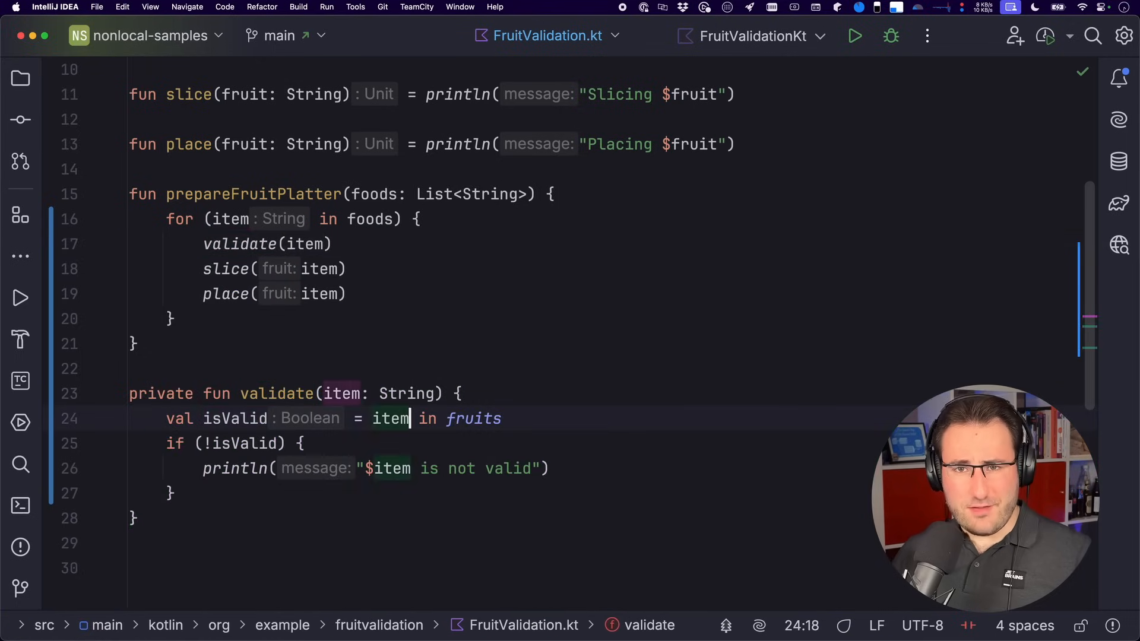
pyautogui.write('functional')
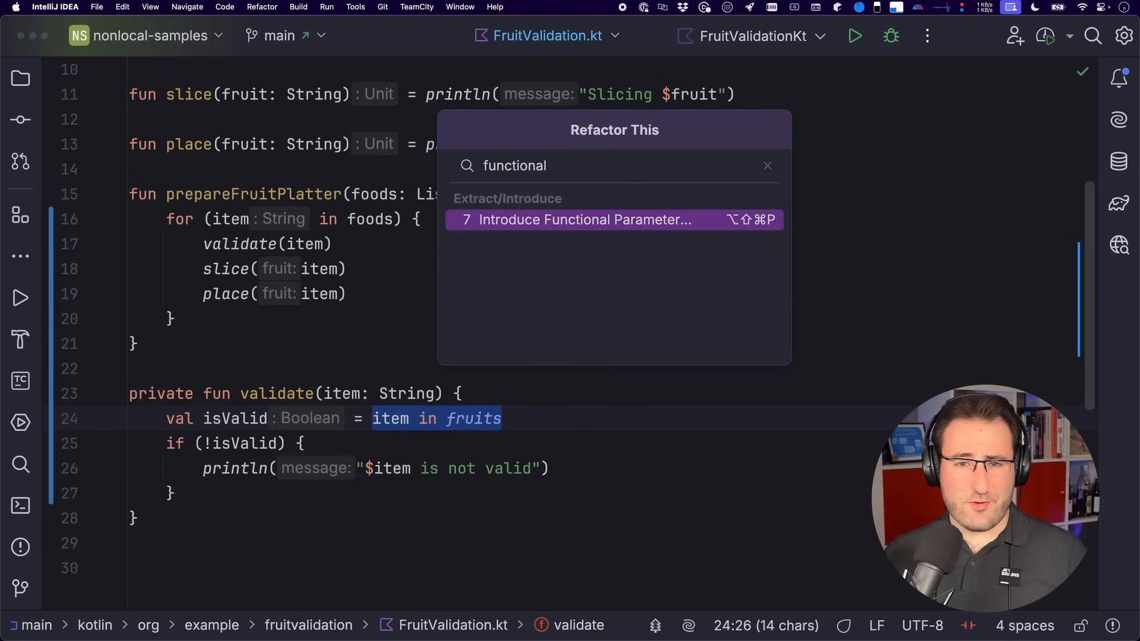
pyautogui.click(582, 220)
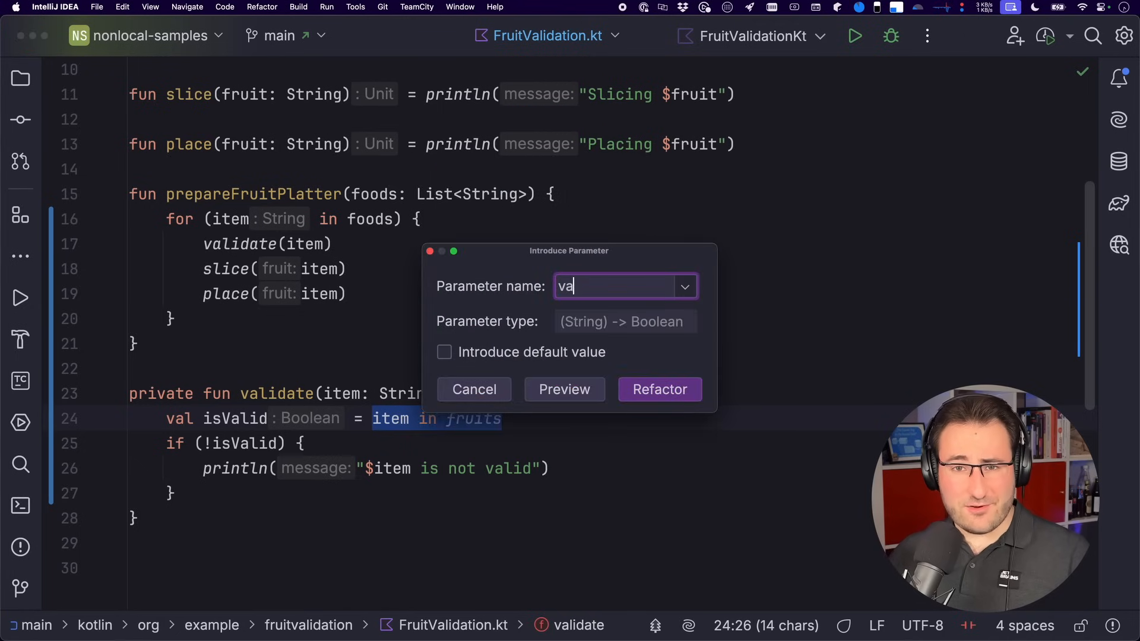
pyautogui.click(658, 388)
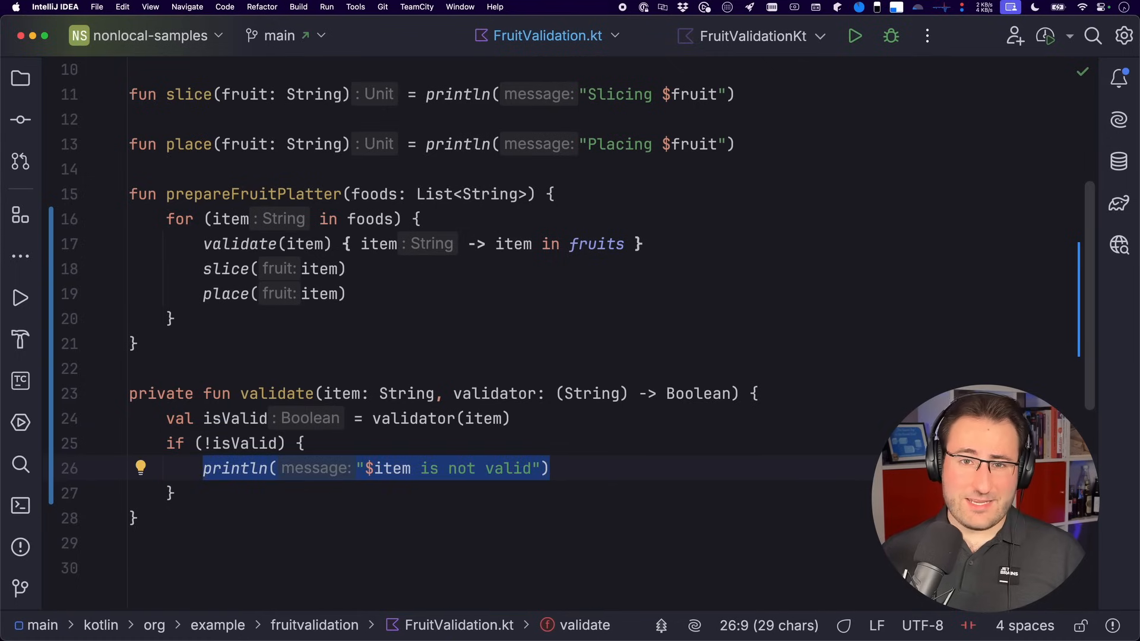
pyautogui.write('functional')
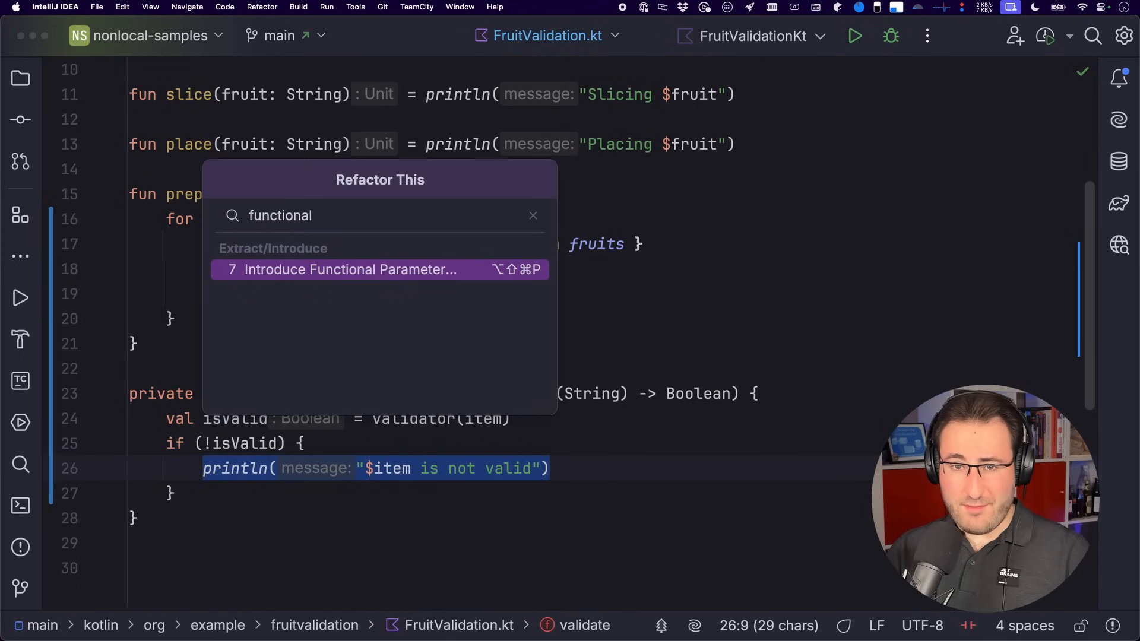
pyautogui.click(349, 269)
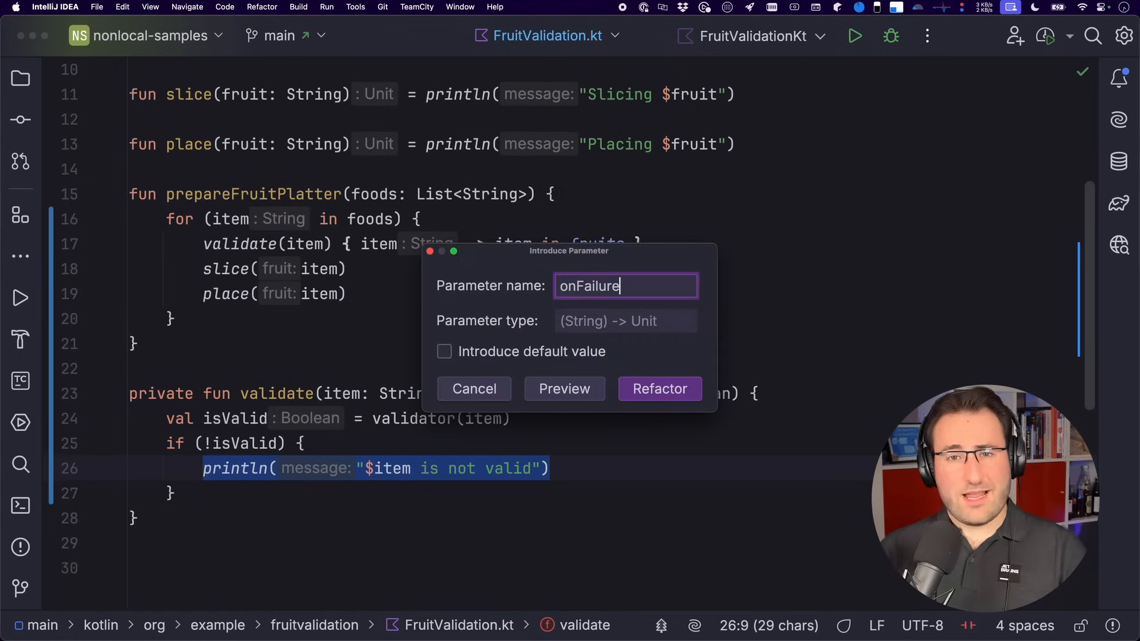
pyautogui.click(658, 388)
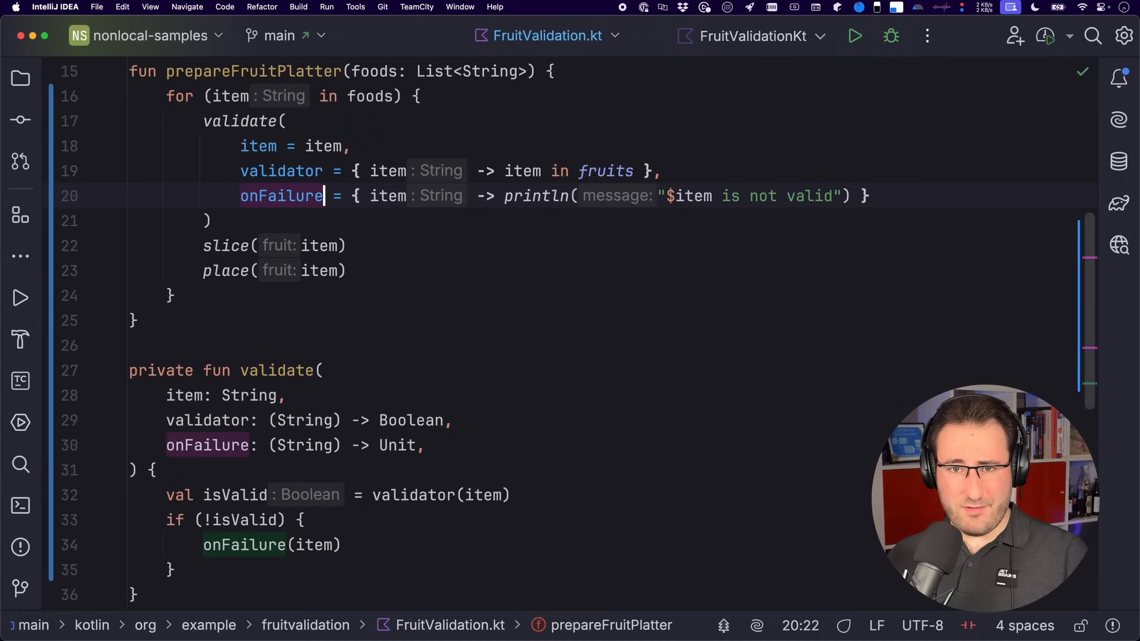
# - Name the validate call's item, validator and onFailure arguments and expand the onFailure lambda over several lines
pyautogui.click(855, 36)
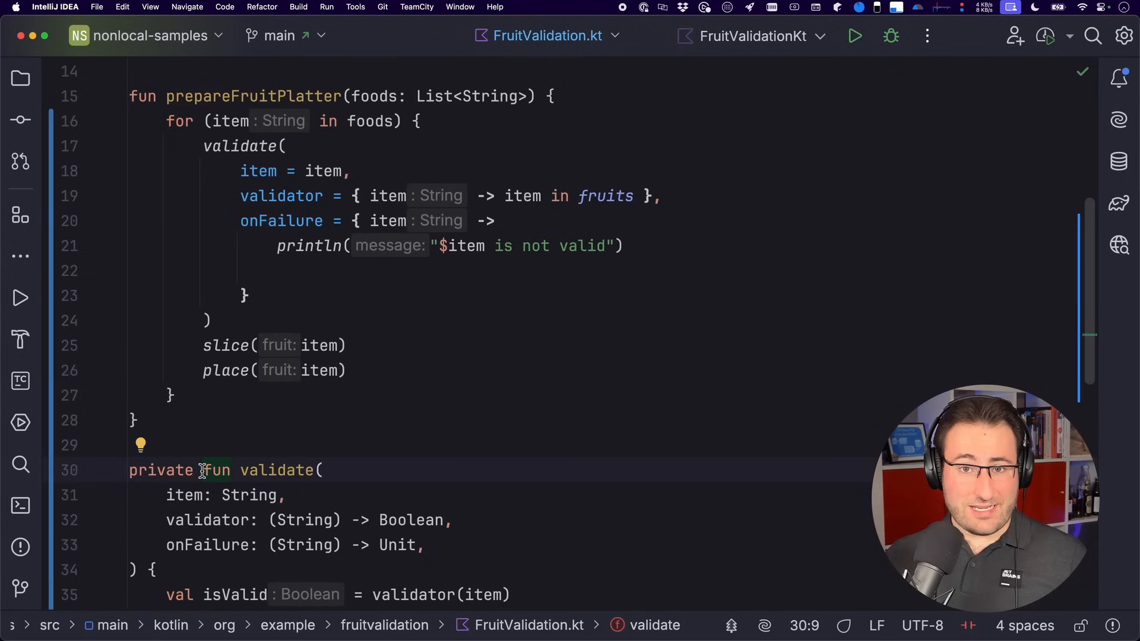
# - Add the inline modifier to fun validate and a return after the println in the onFailure lambda
pyautogui.write('inline')
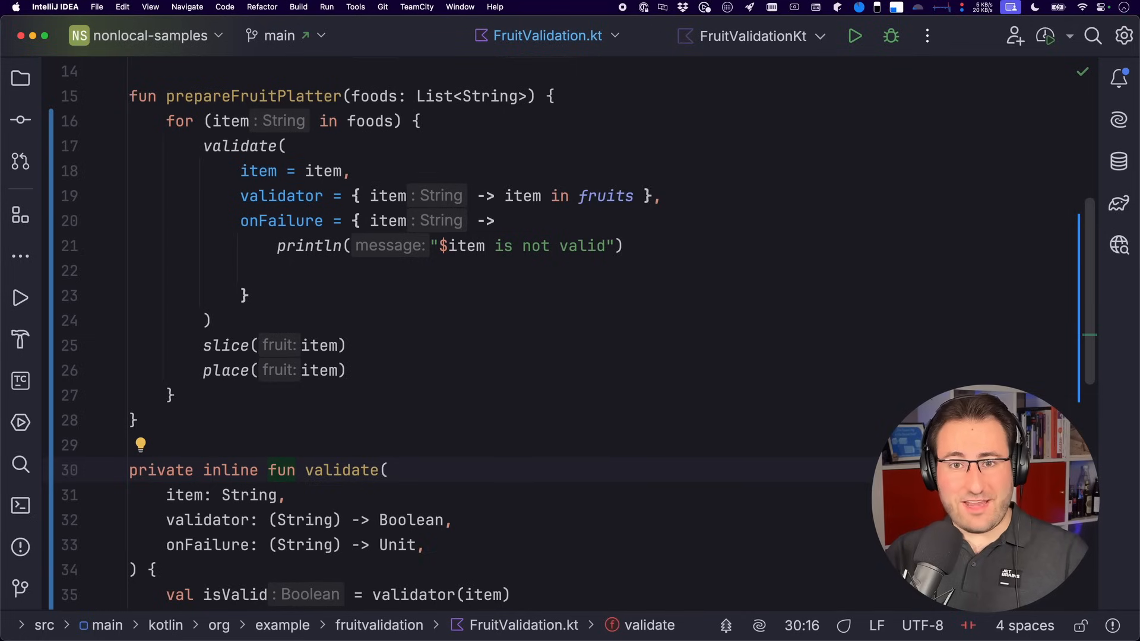
pyautogui.moveTo(314, 191)
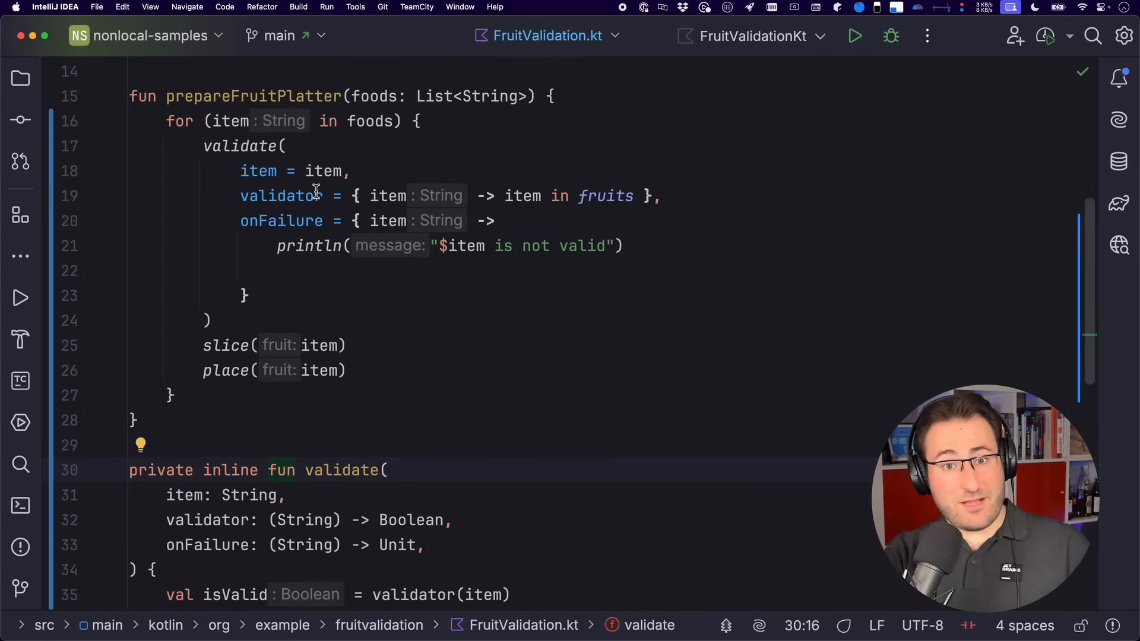
pyautogui.doubleClick(282, 195)
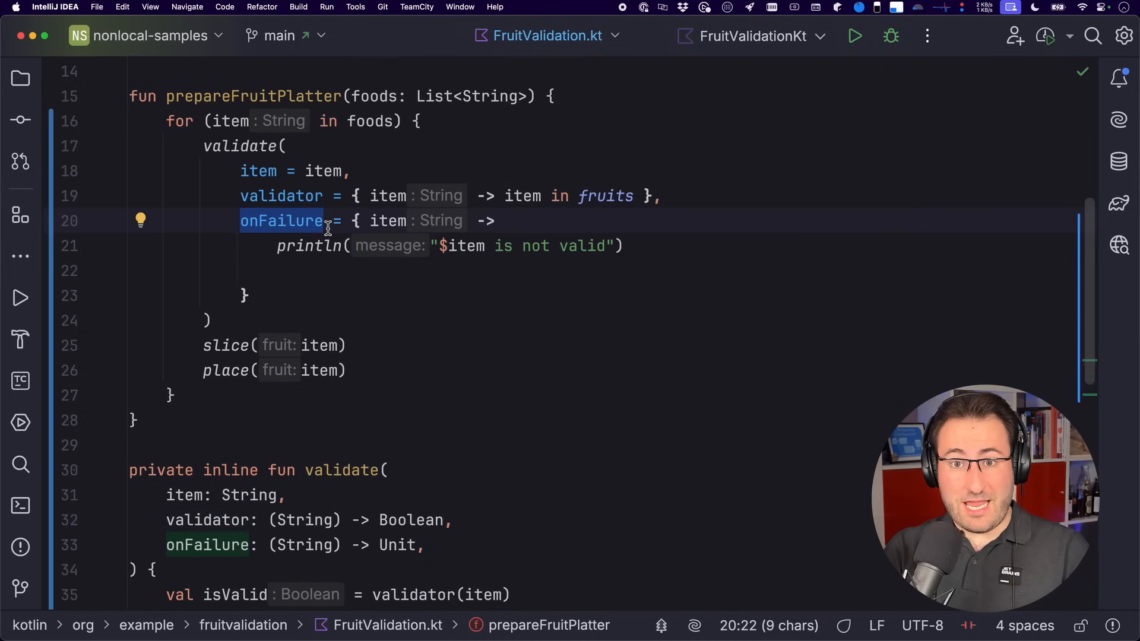
pyautogui.write('re')
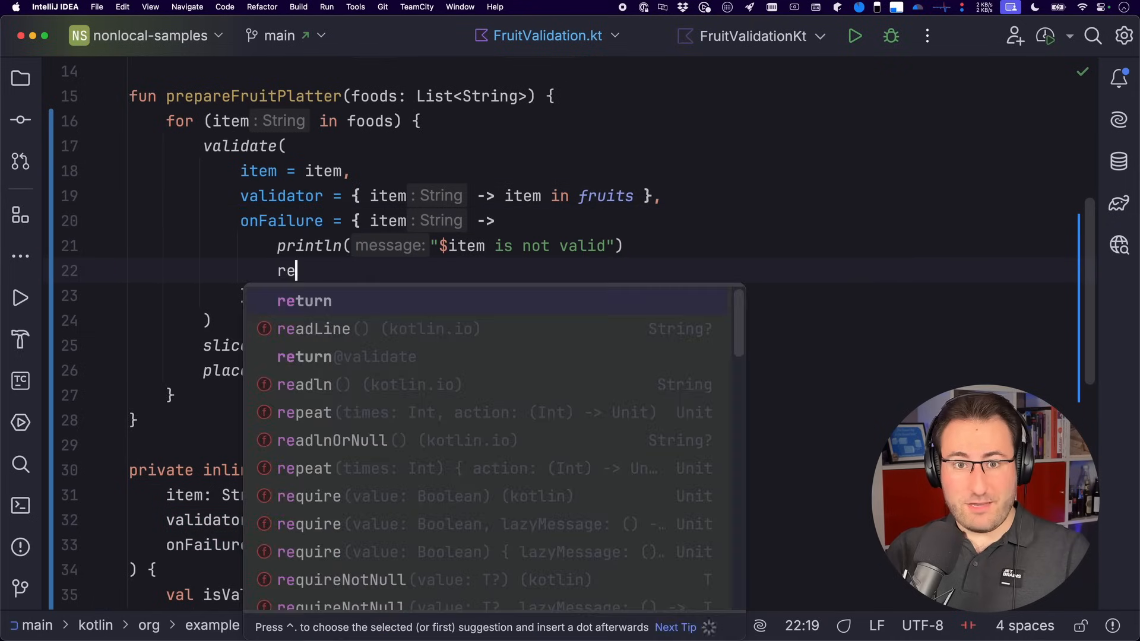
pyautogui.press('Tab')
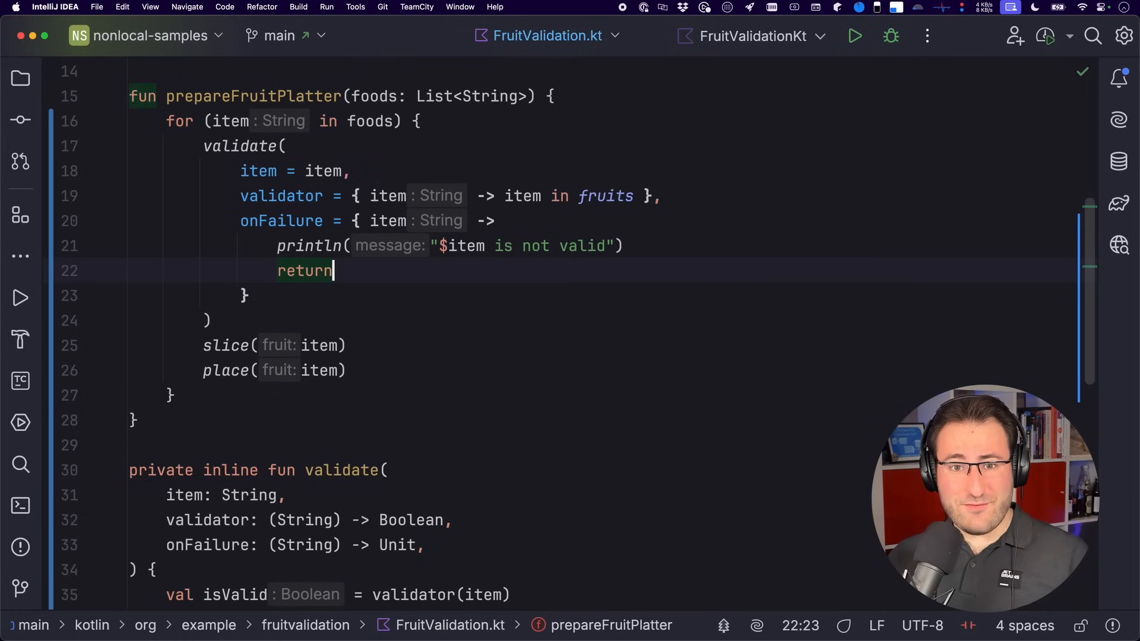
pyautogui.write('@prepareFruitPlatter')
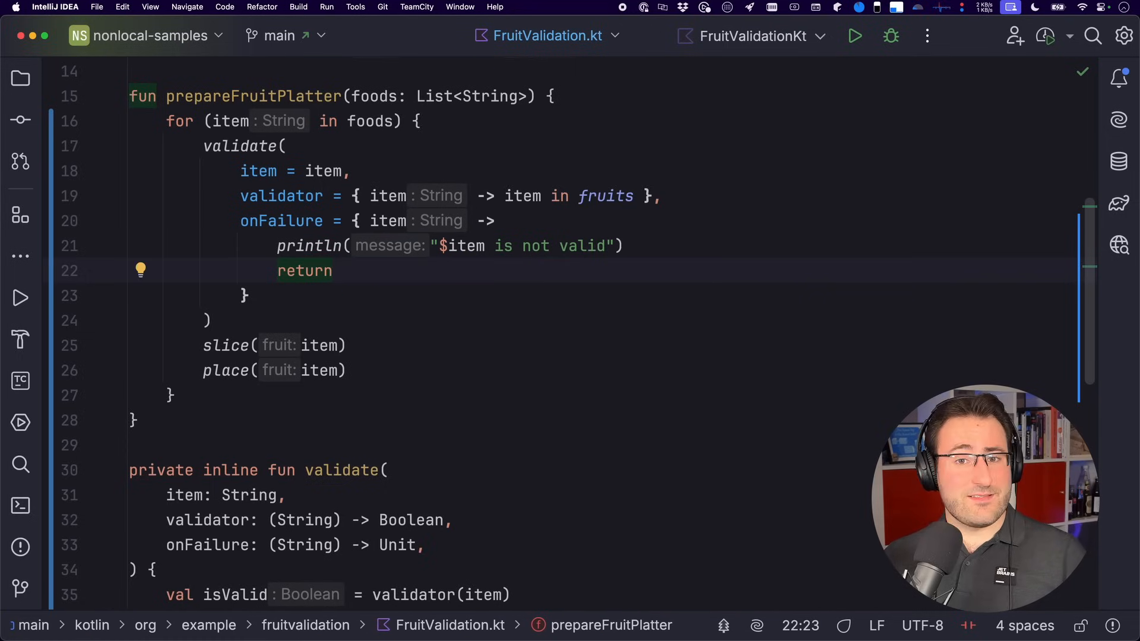
# - Run the program: Apple and Pear are sliced and placed, then 'Tomato is not valid' ends it
pyautogui.click(855, 35)
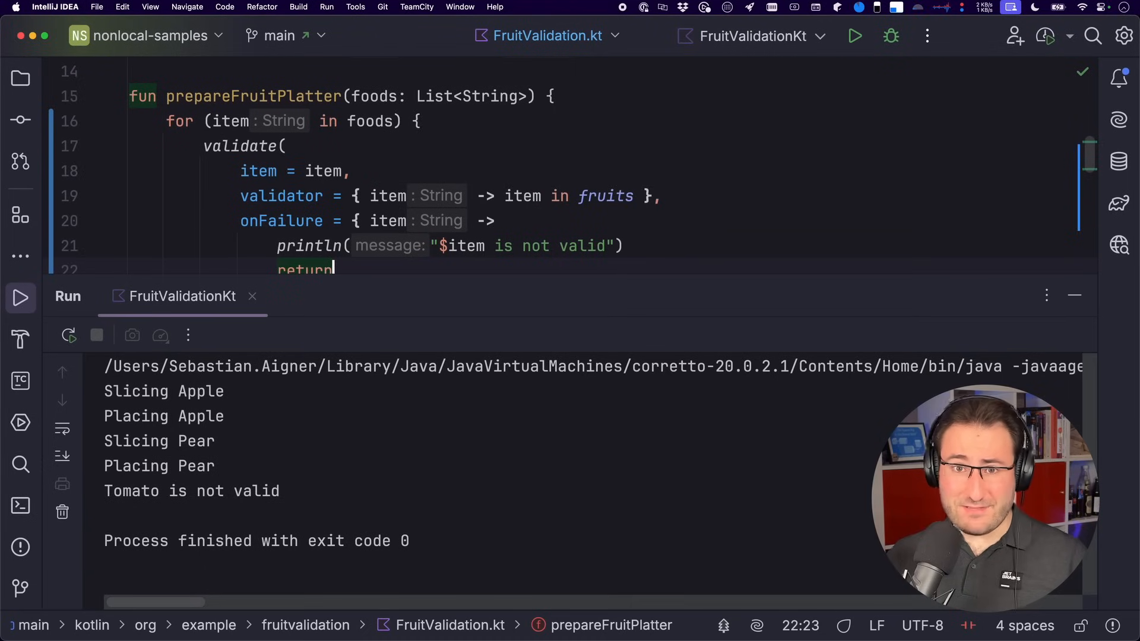
pyautogui.moveTo(393, 55)
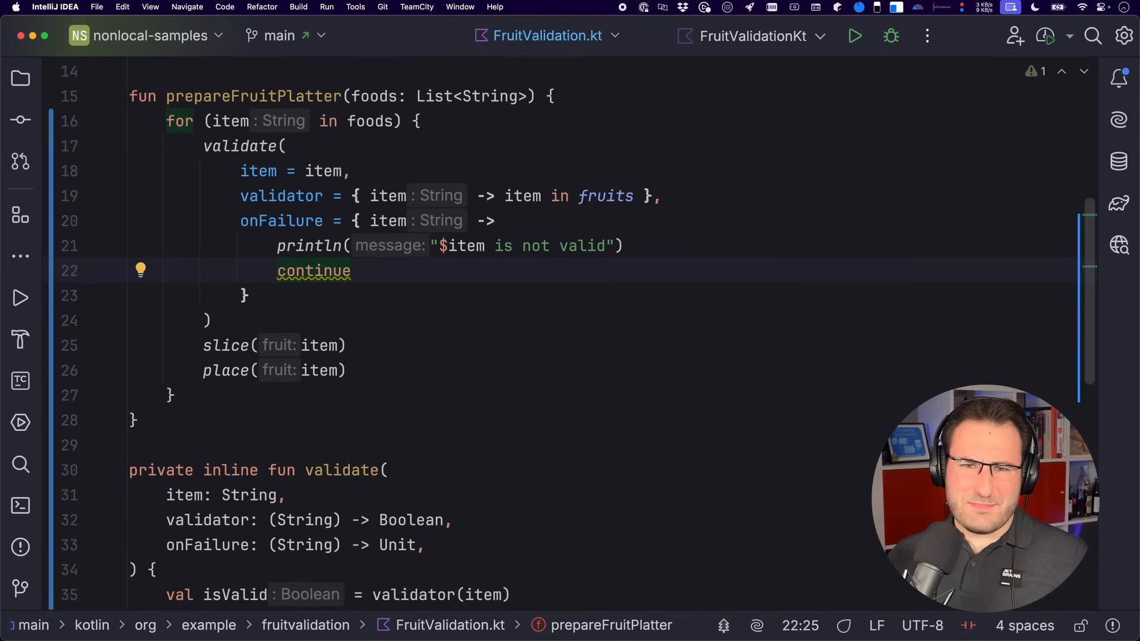
pyautogui.moveTo(315, 271)
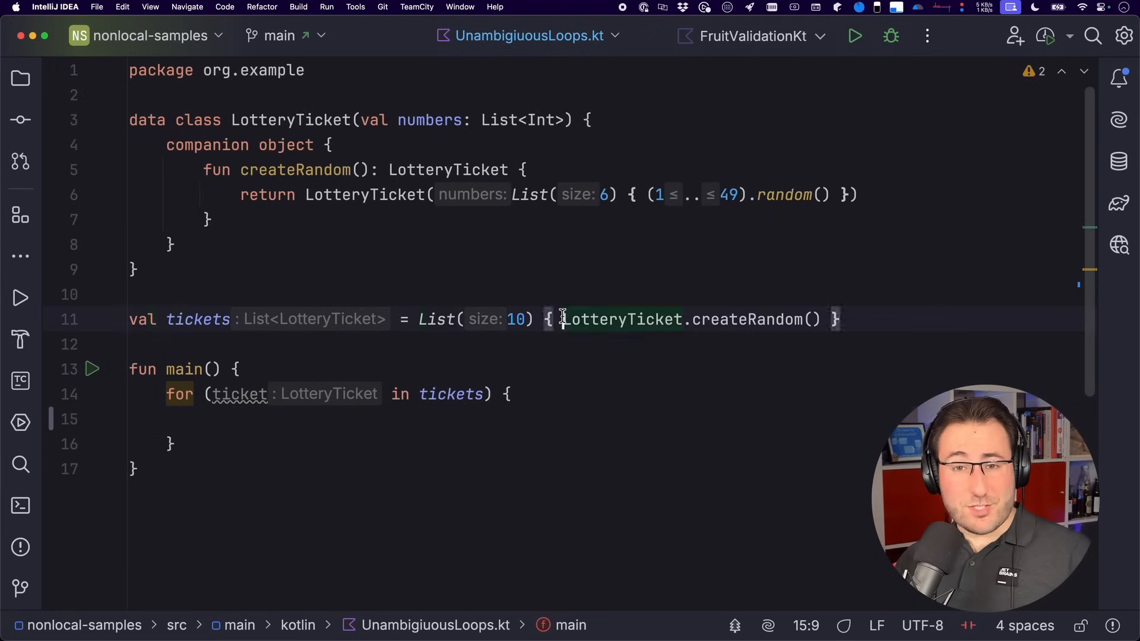
# - Iterate ticket.numbers, printing 'That may be unlucky!' on 13 and breaking out via break@ticketLoop
pyautogui.doubleClick(620, 319)
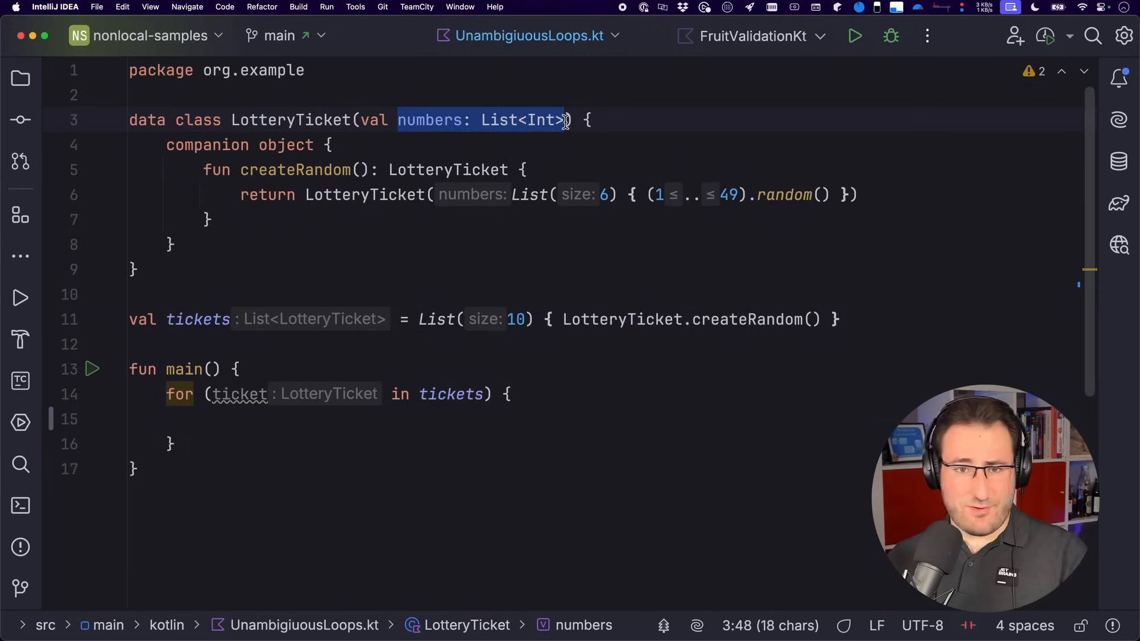
pyautogui.write('p')
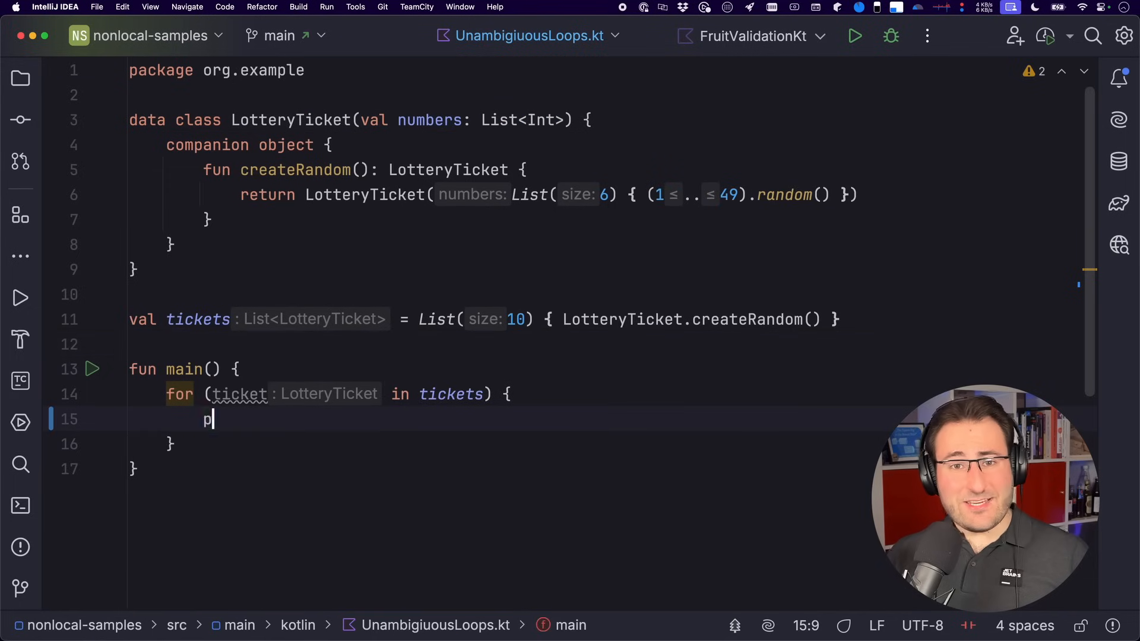
pyautogui.click(855, 35)
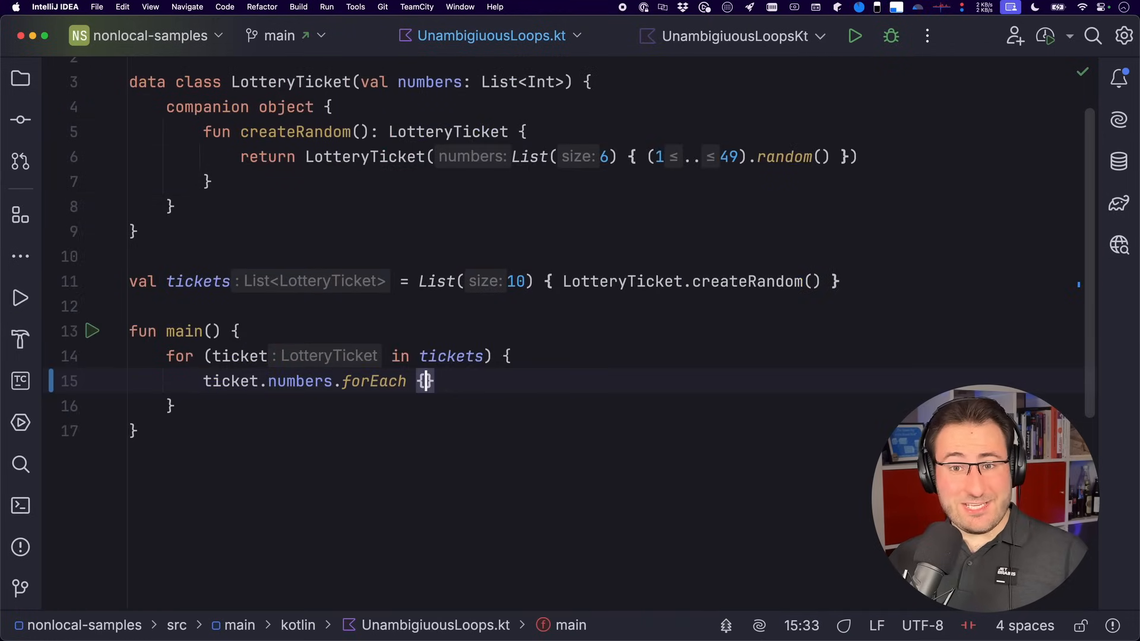
pyautogui.write('if(it == 13) {')
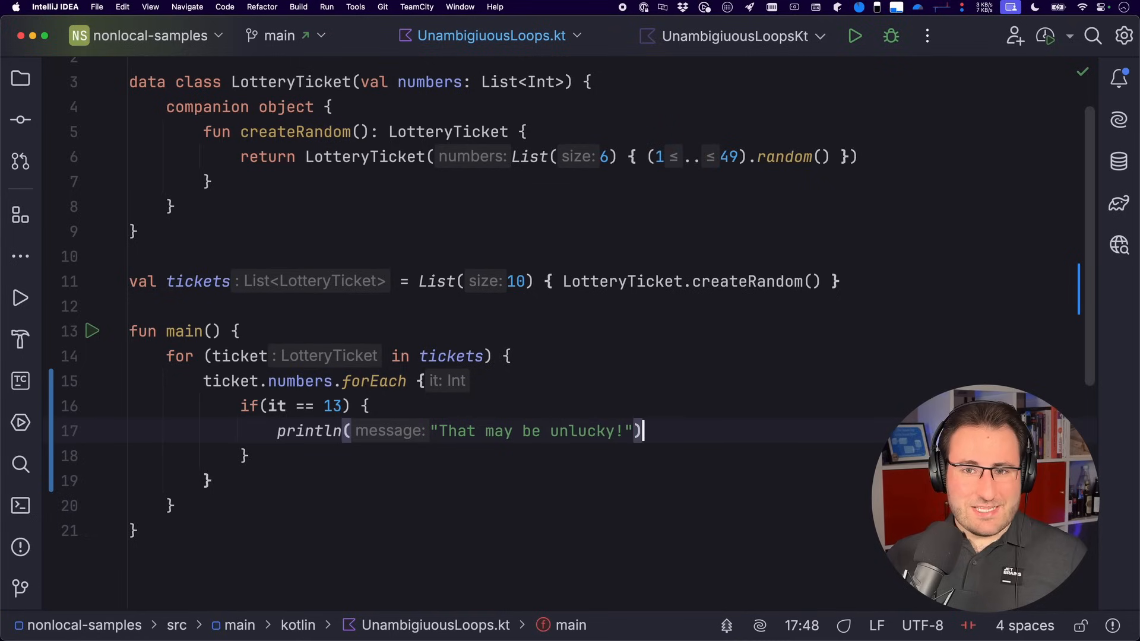
pyautogui.write('break@tic')
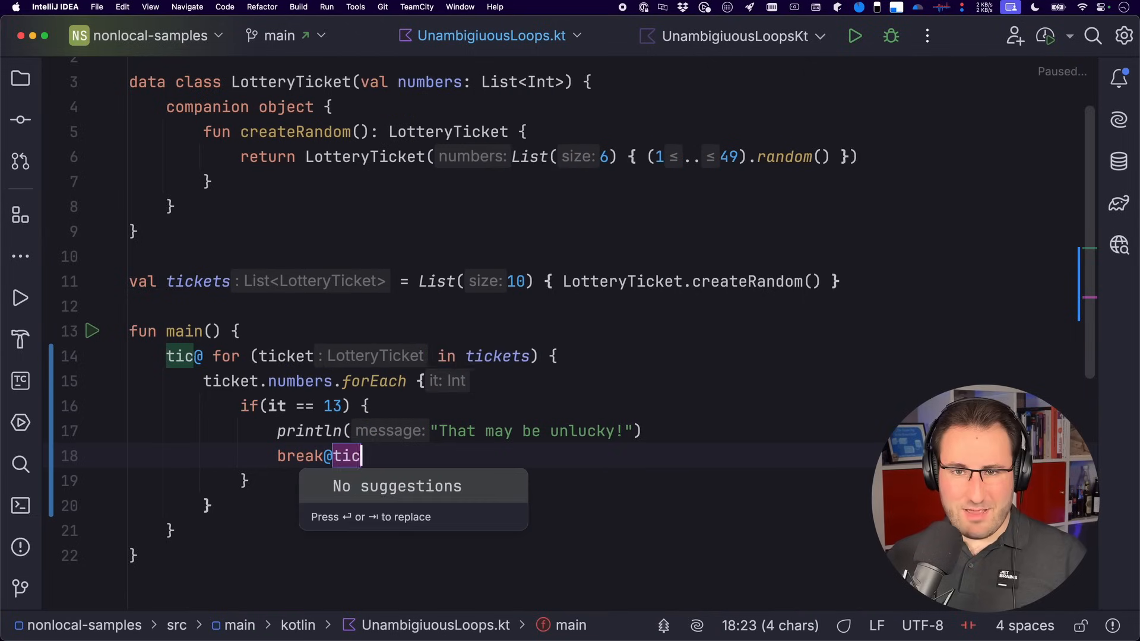
pyautogui.write('ketLoop')
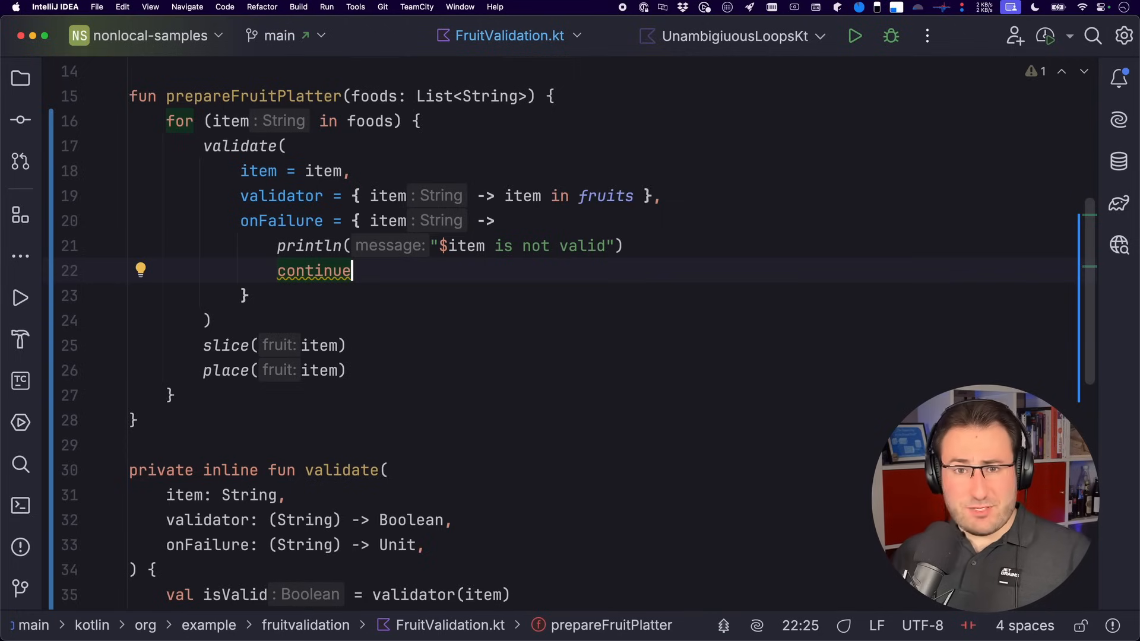
# - Review the continue in FruitValidation.kt's onFailure lambda and insert a blank line at validate's start
pyautogui.scroll(-3)
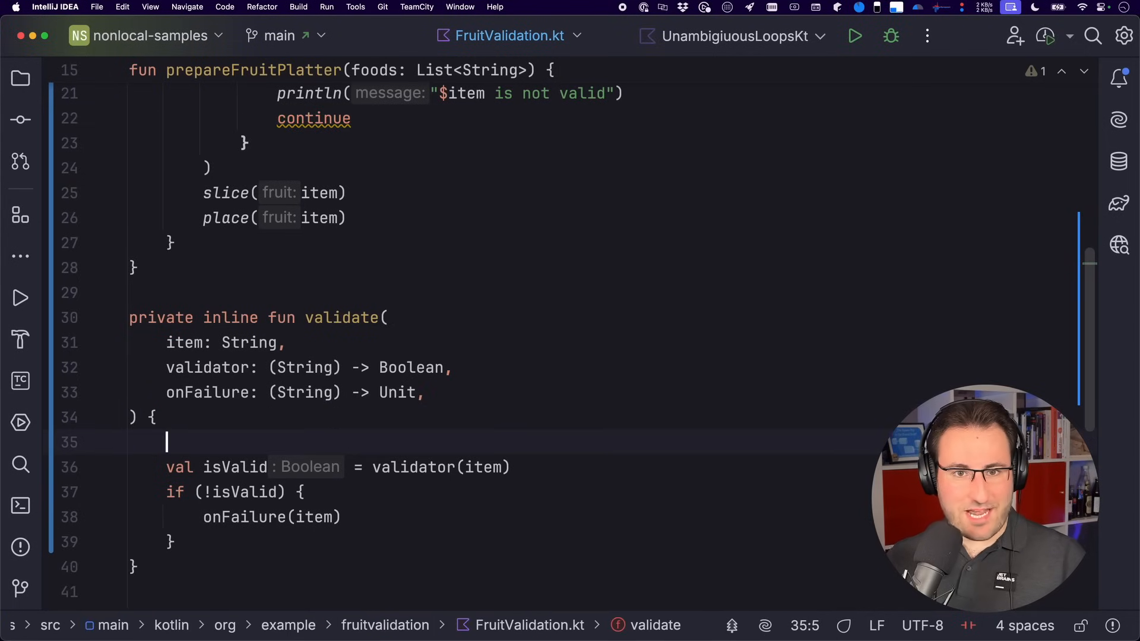
pyautogui.write('kotlin contract specifying the in')
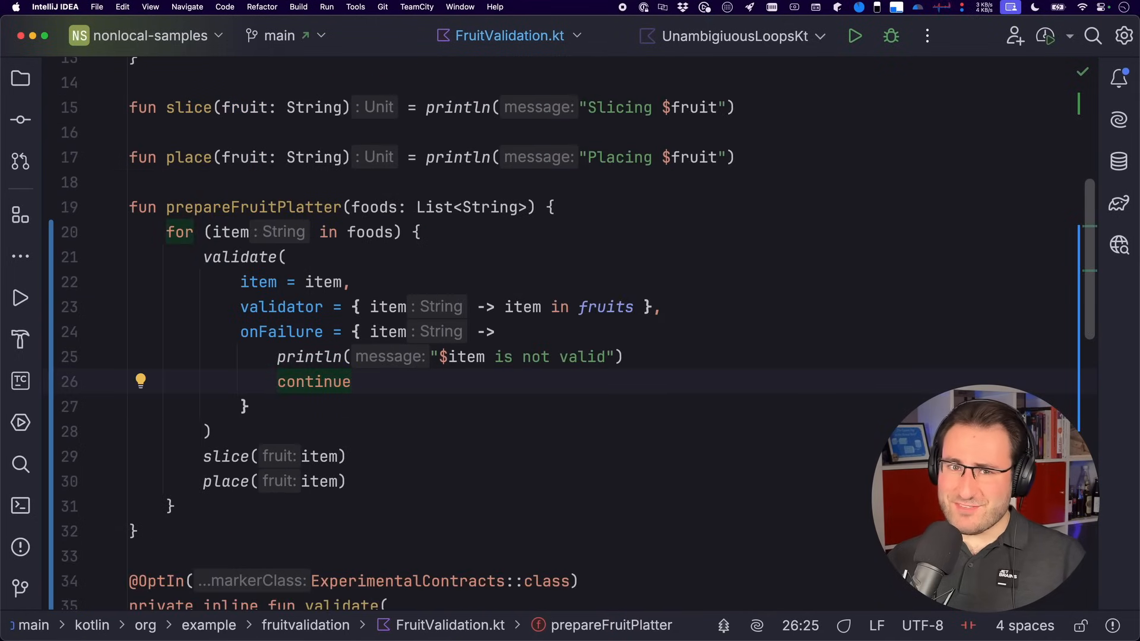
pyautogui.click(729, 35)
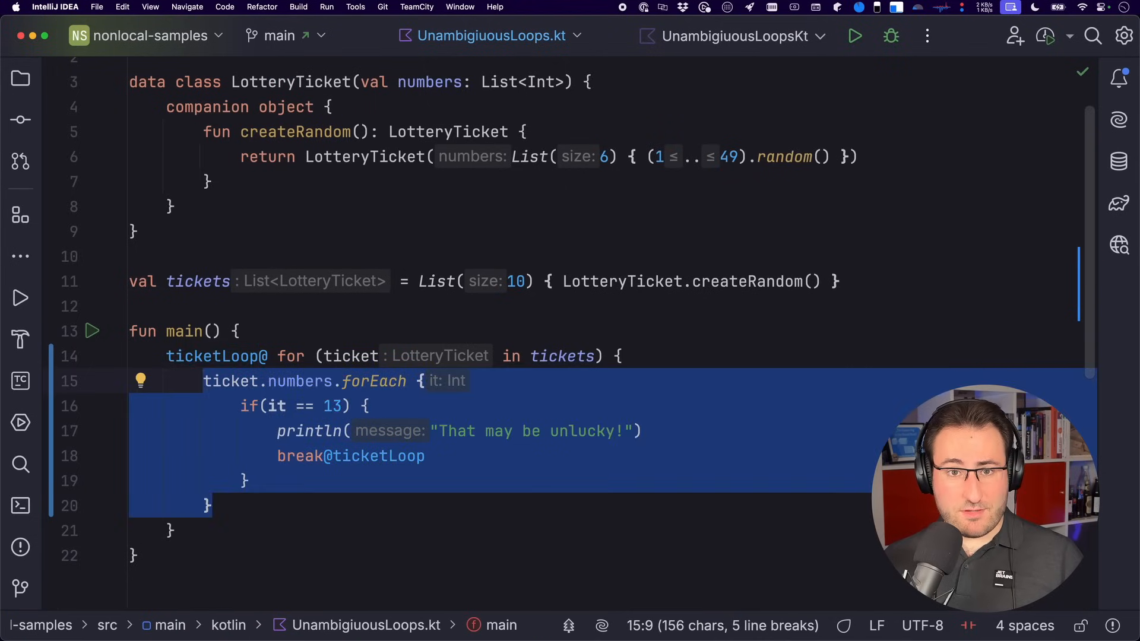
# - Have the AI prompt 'use any, assign to isUnlucky' rewrite the forEach block, and accept the result
pyautogui.write('use any, assign to isUnlucky')
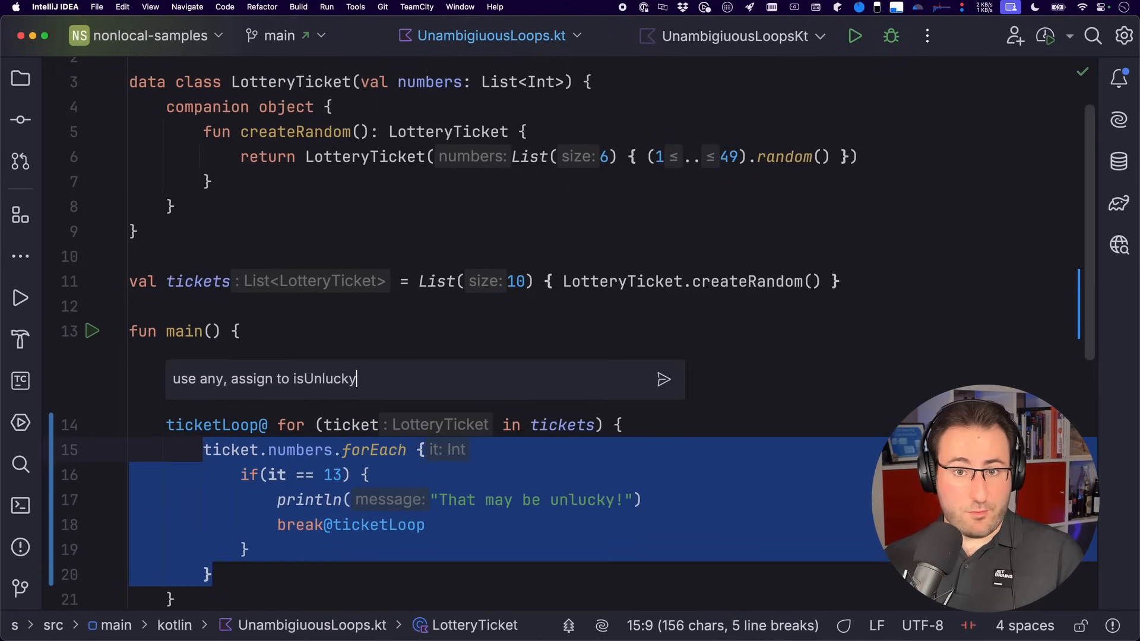
pyautogui.click(662, 379)
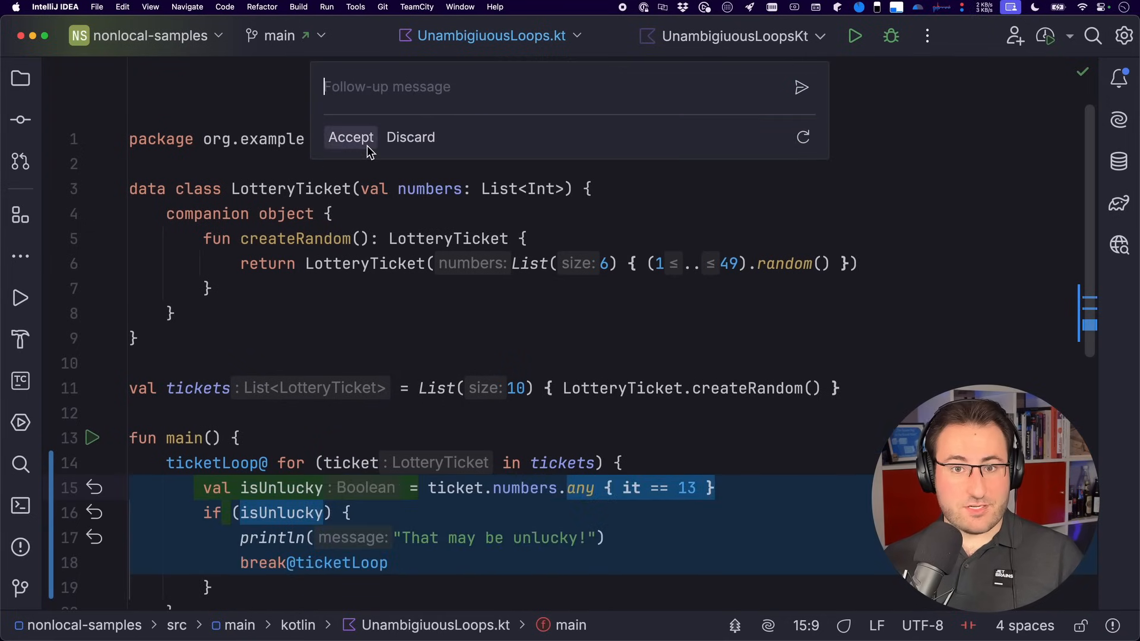
pyautogui.click(351, 136)
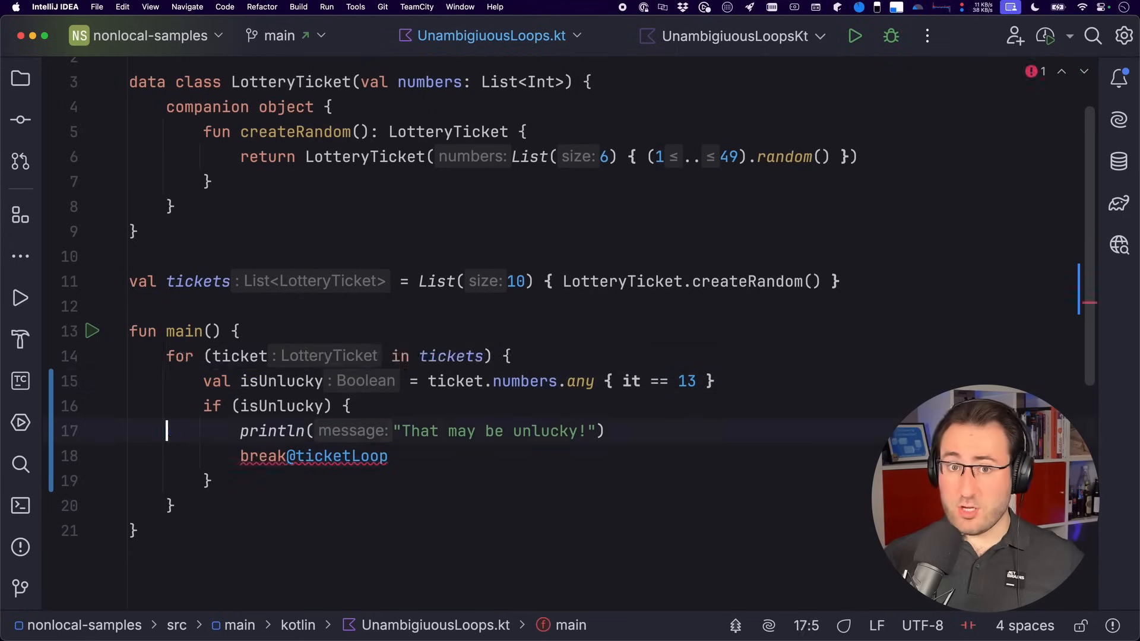
pyautogui.press('backspace')
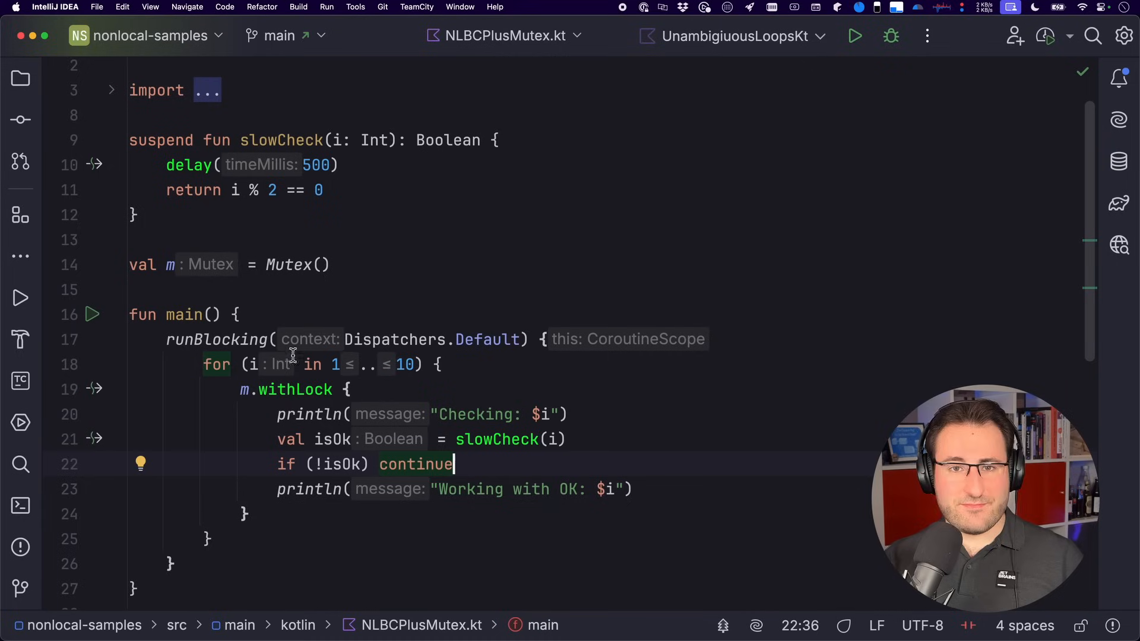
# - Inspect withLock's declaration and callsInPlace contract in Mutex.kt, then switch to NLBCPlusResult.kt
pyautogui.doubleClick(295, 389)
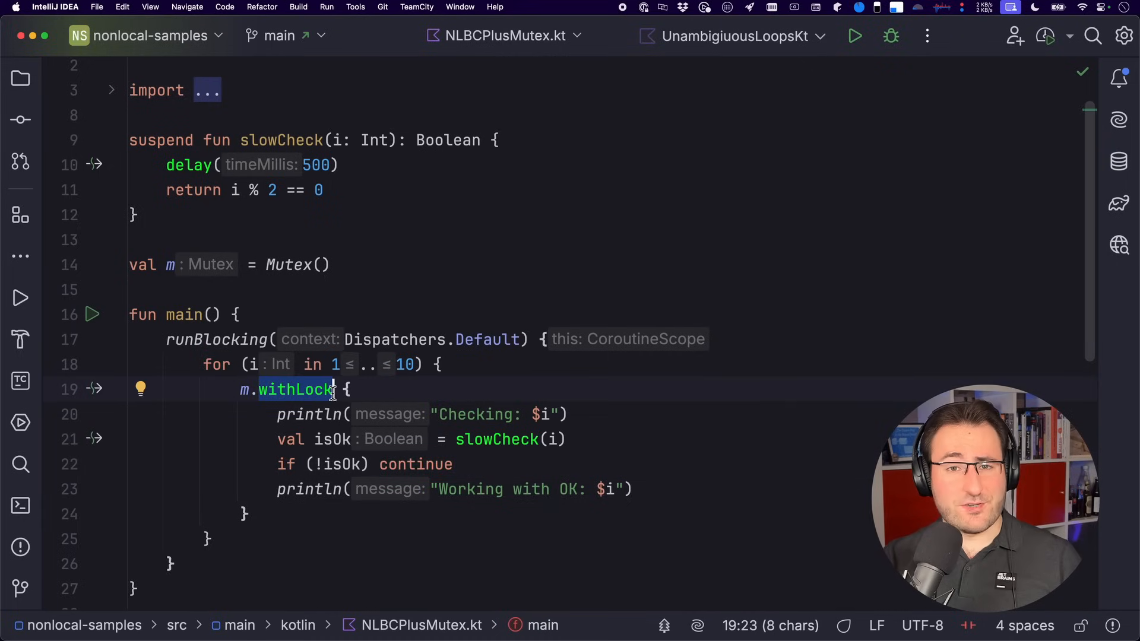
pyautogui.moveTo(205, 294)
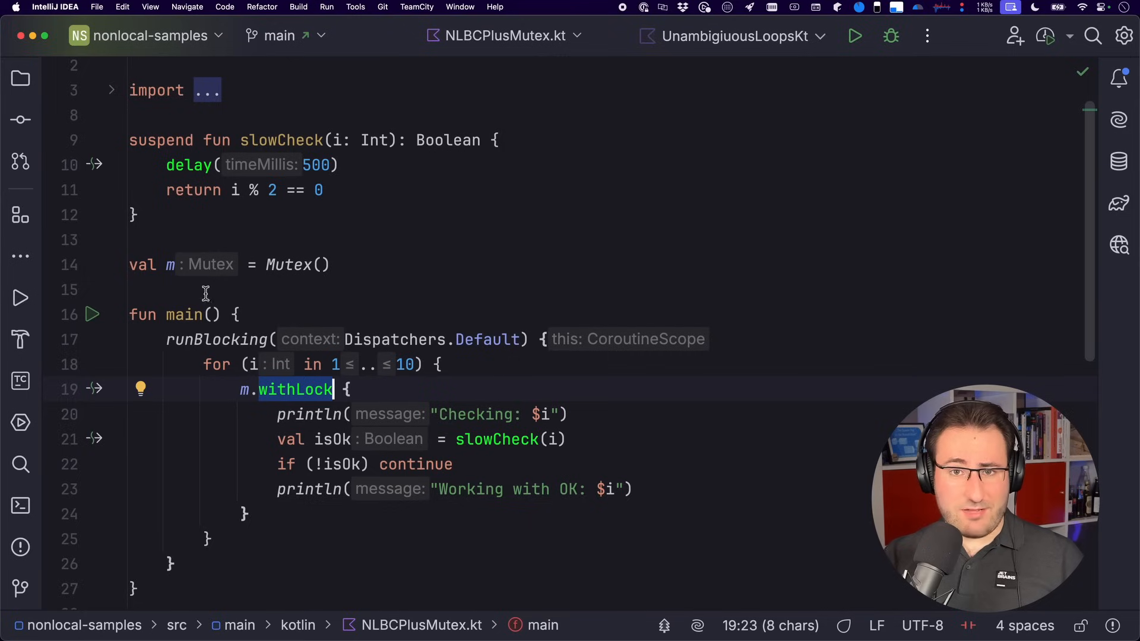
pyautogui.click(330, 265)
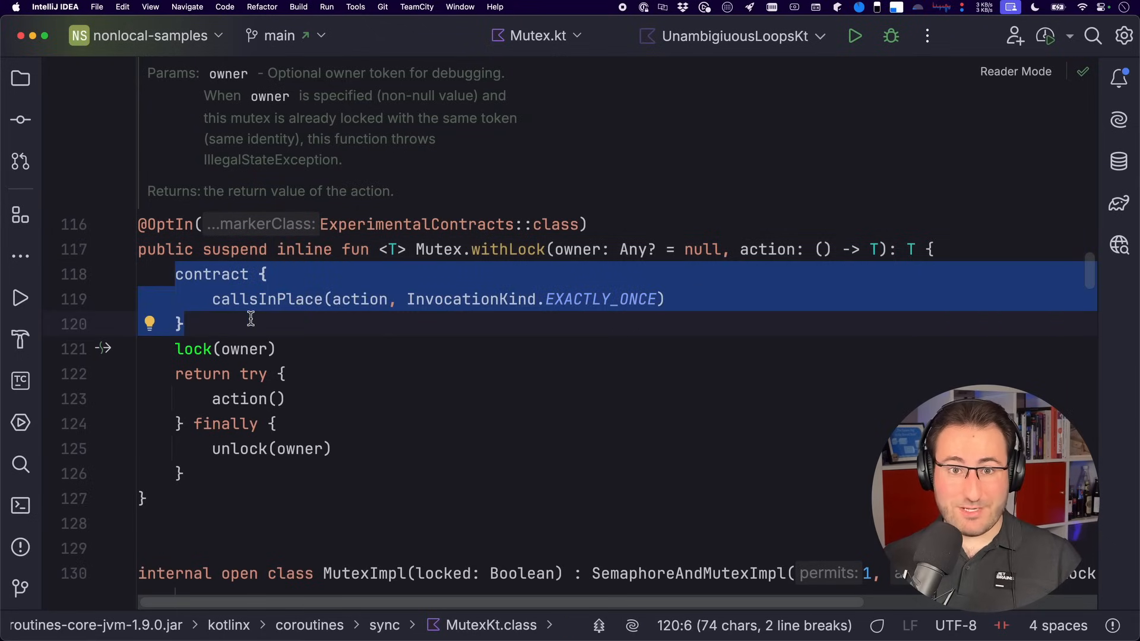
pyautogui.click(182, 324)
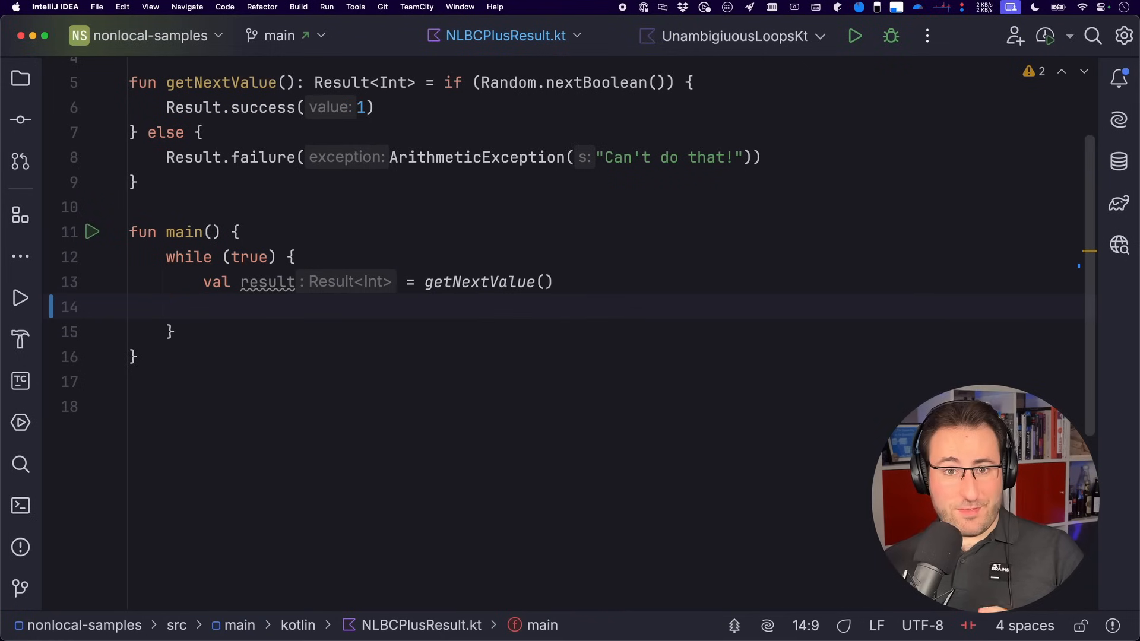
# - Add result.onFailure printing "Failed with ${it.message}" then break, and start an AI rewrite request
pyautogui.write('result.onFailure {')
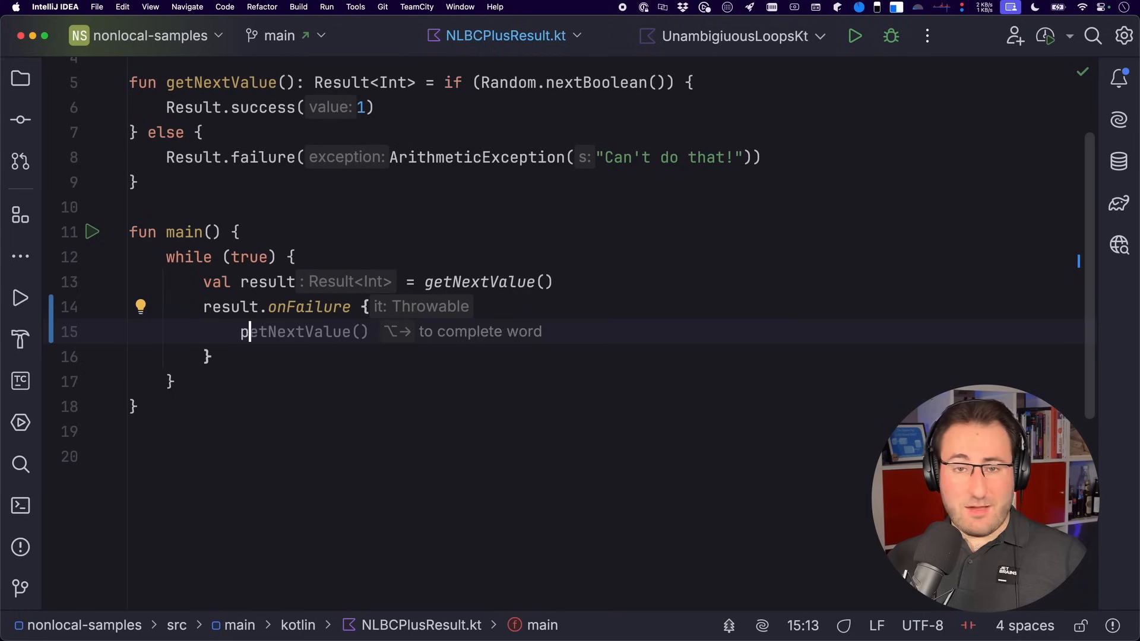
pyautogui.write('println("Error: $it")')
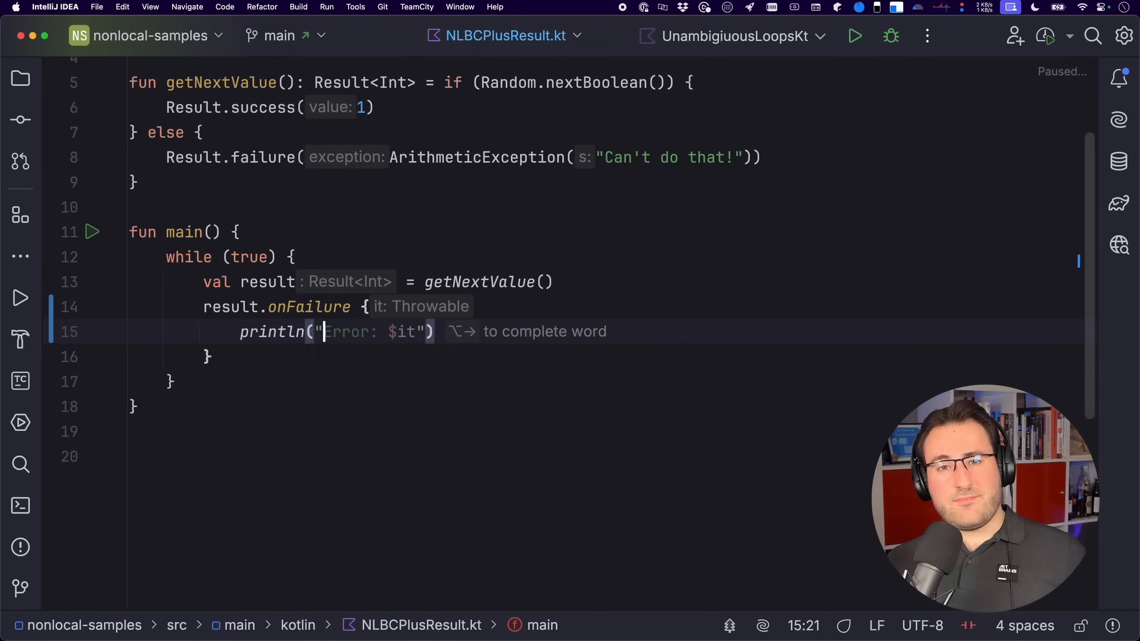
pyautogui.write('Failed with')
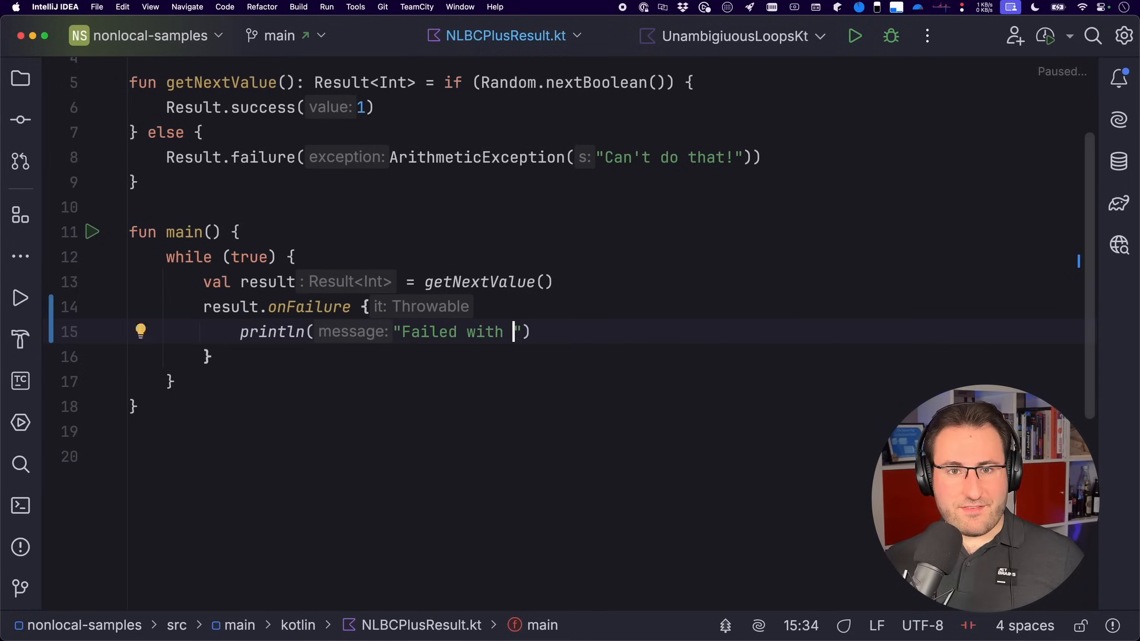
pyautogui.write('${it.message}')
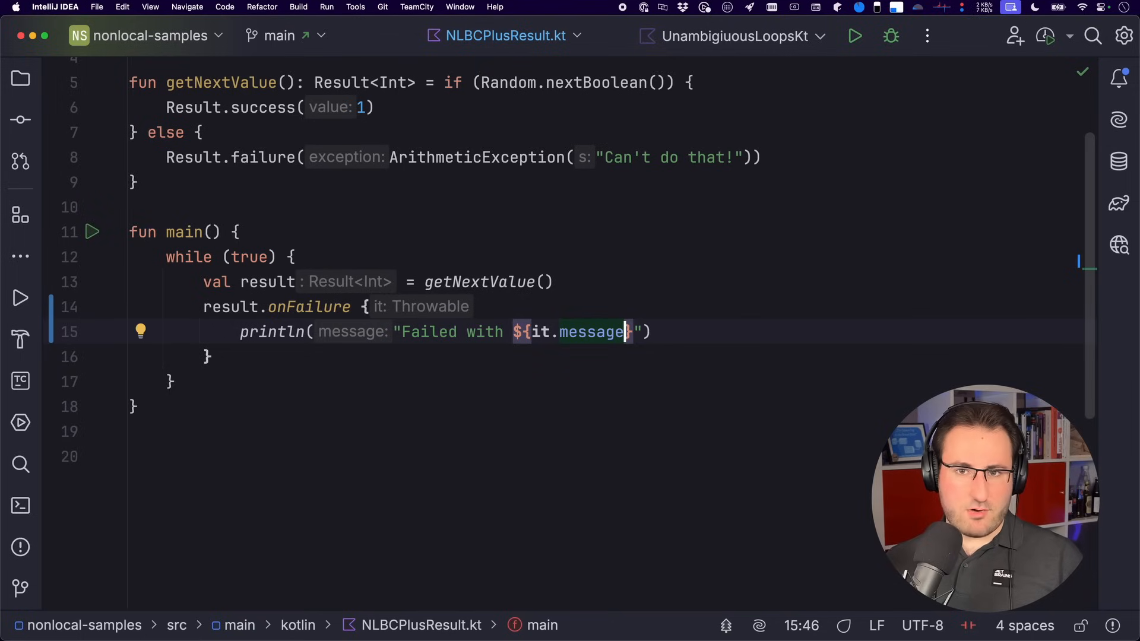
pyautogui.press('enter')
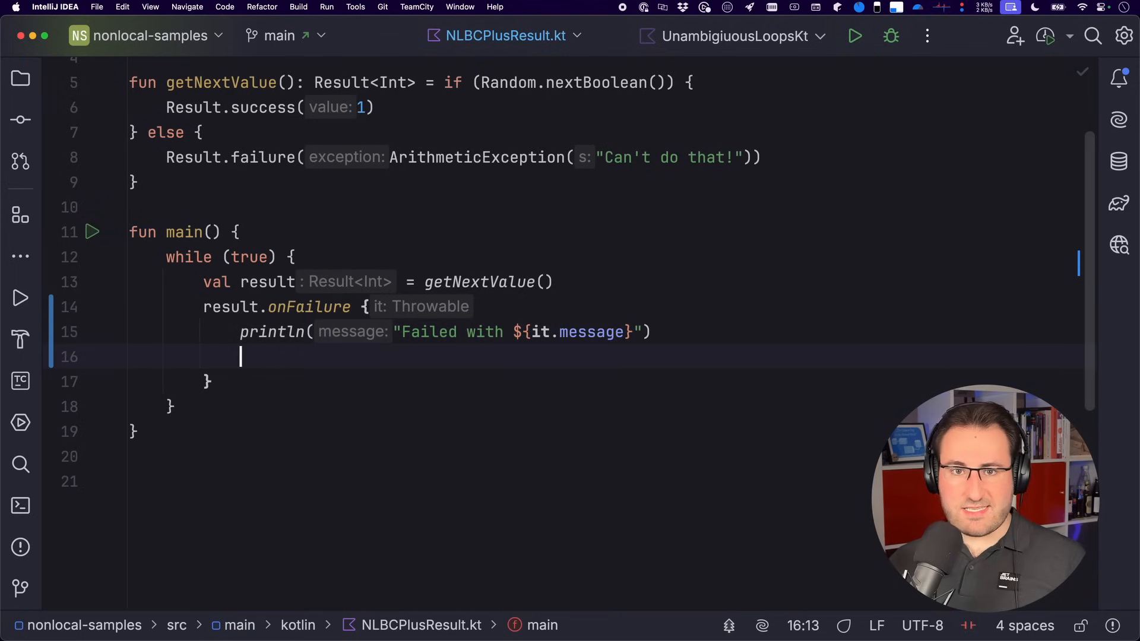
pyautogui.write('break')
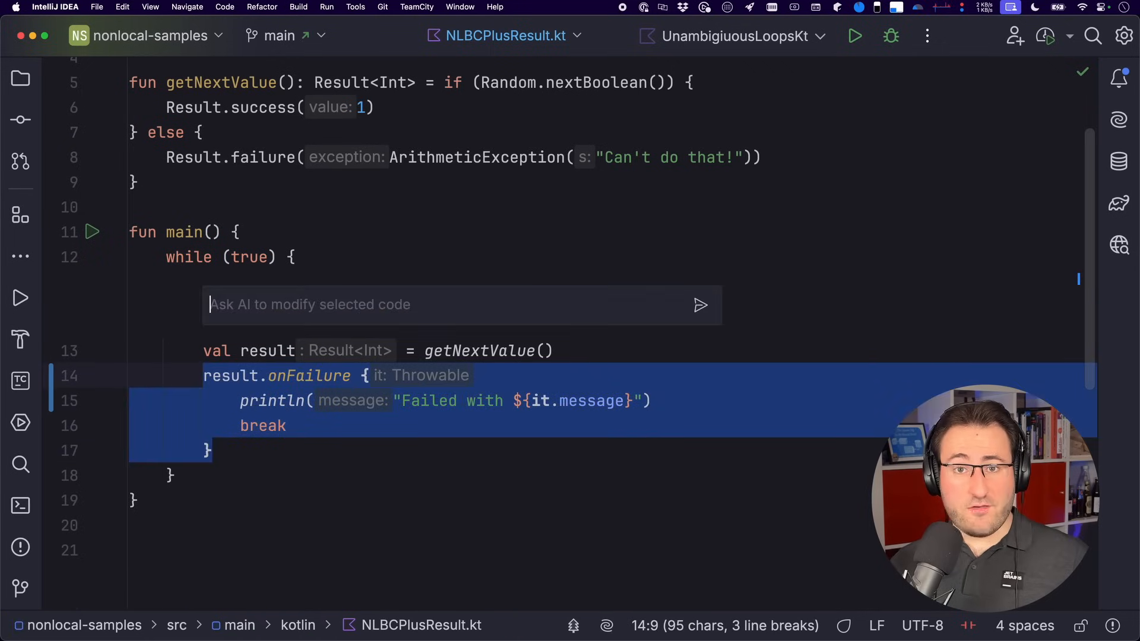
pyautogui.write('replace w')
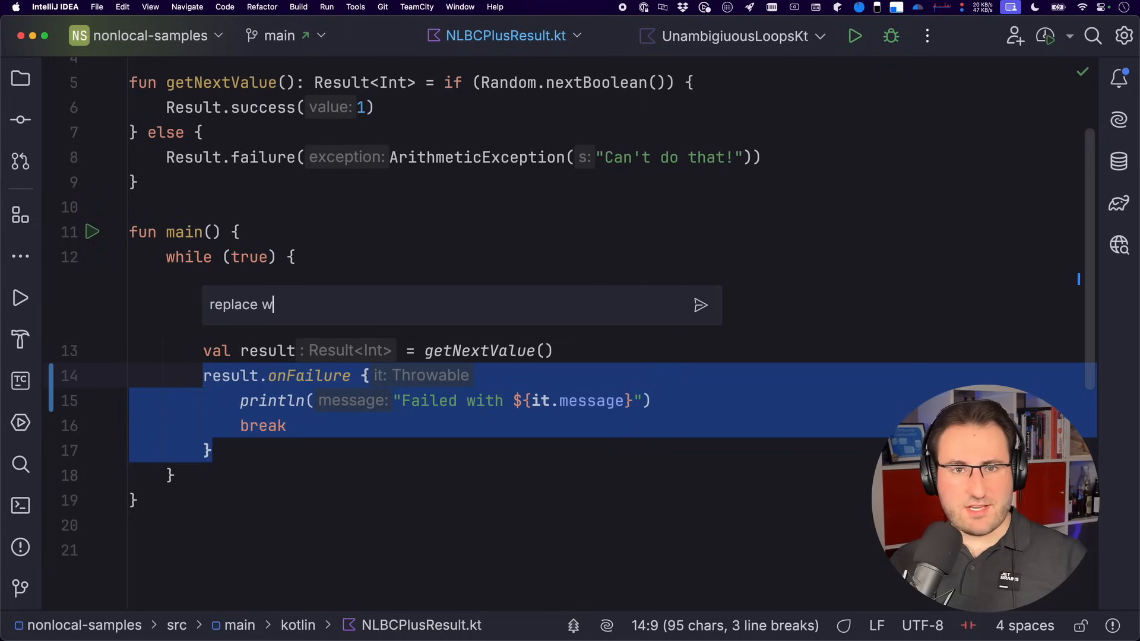